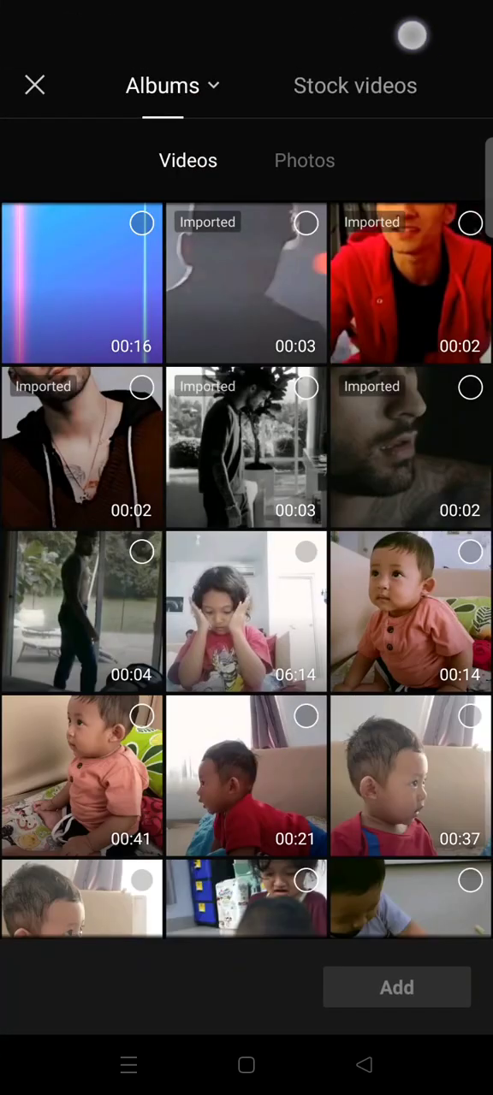
Add the white clip from the gallery as an overlay at the start of the video
left_click(354, 86)
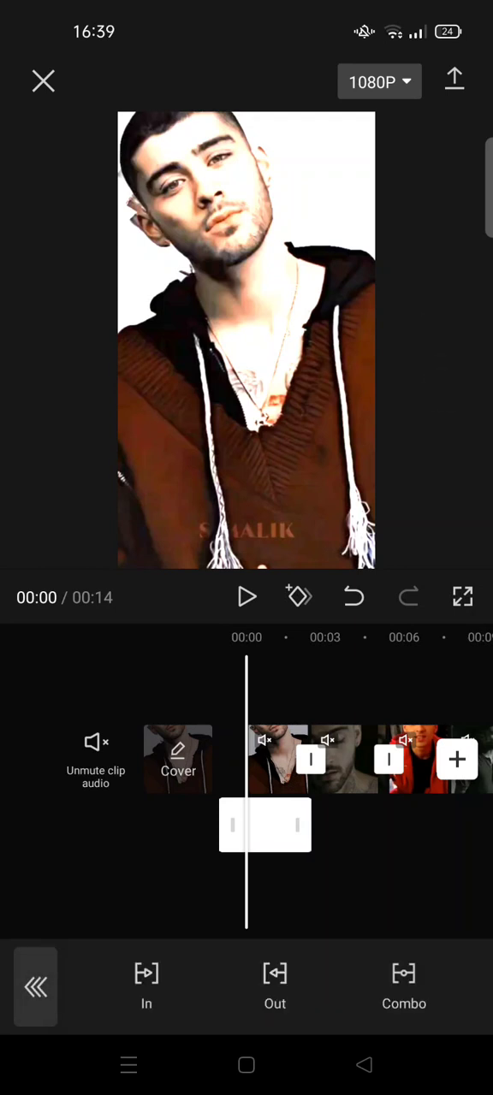
Give the white overlay a Fade Out exit animation and confirm it
left_click(274, 984)
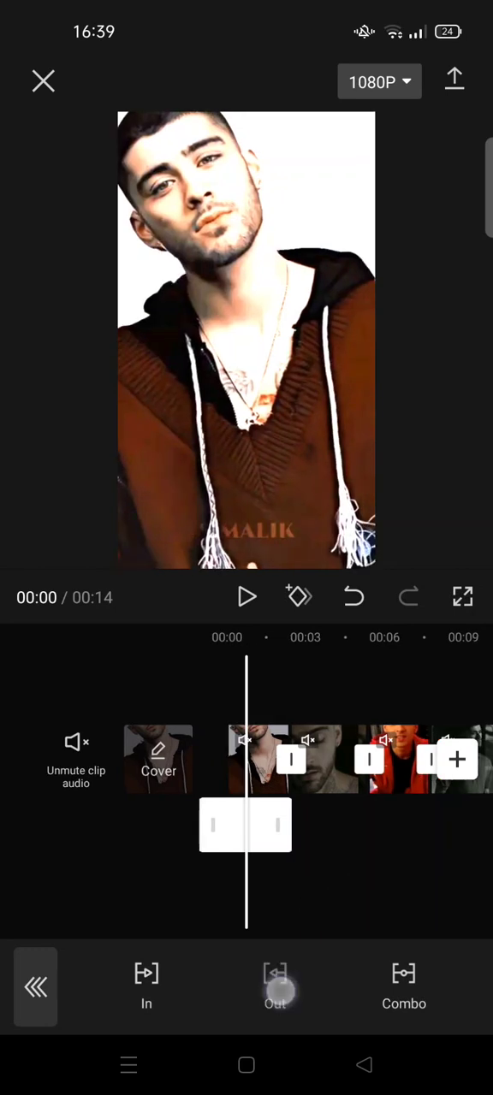
left_click(275, 988)
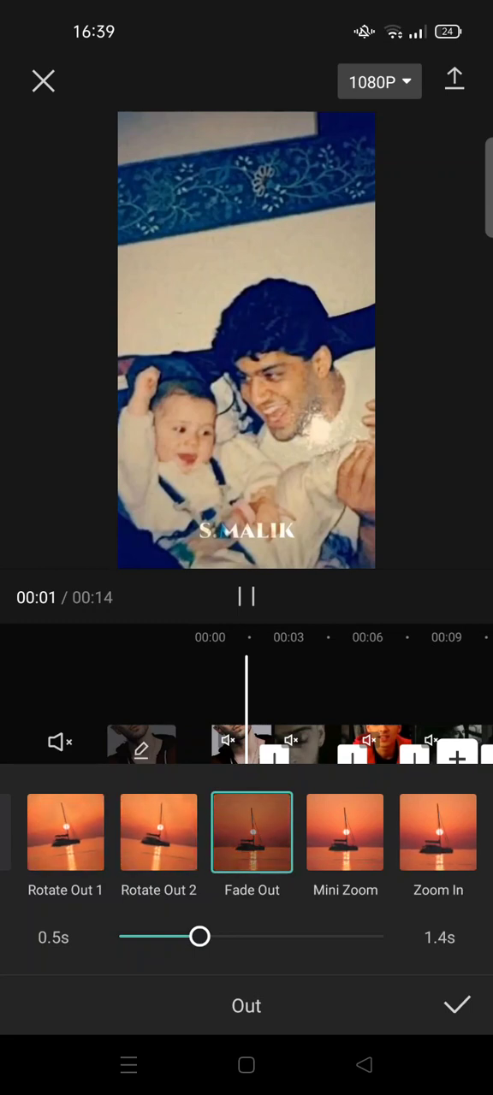
left_click(455, 1006)
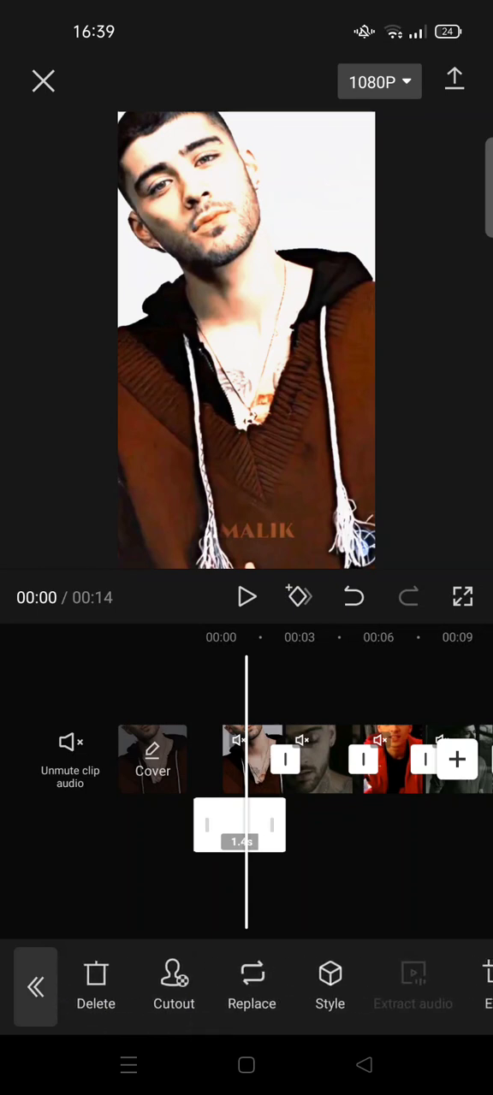
Copy the fading white overlay to later points around the 7-9 second mark
scroll("left", 3)
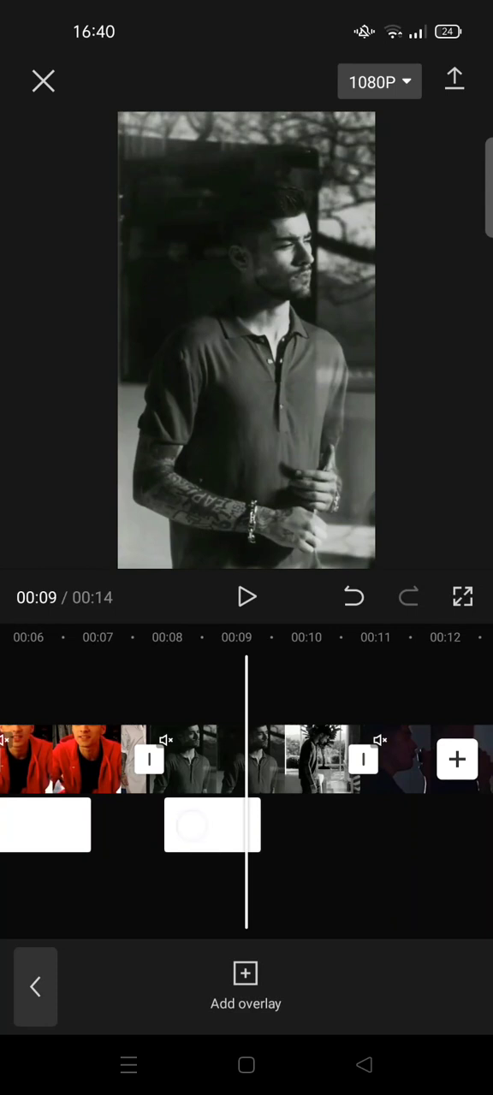
left_click(213, 824)
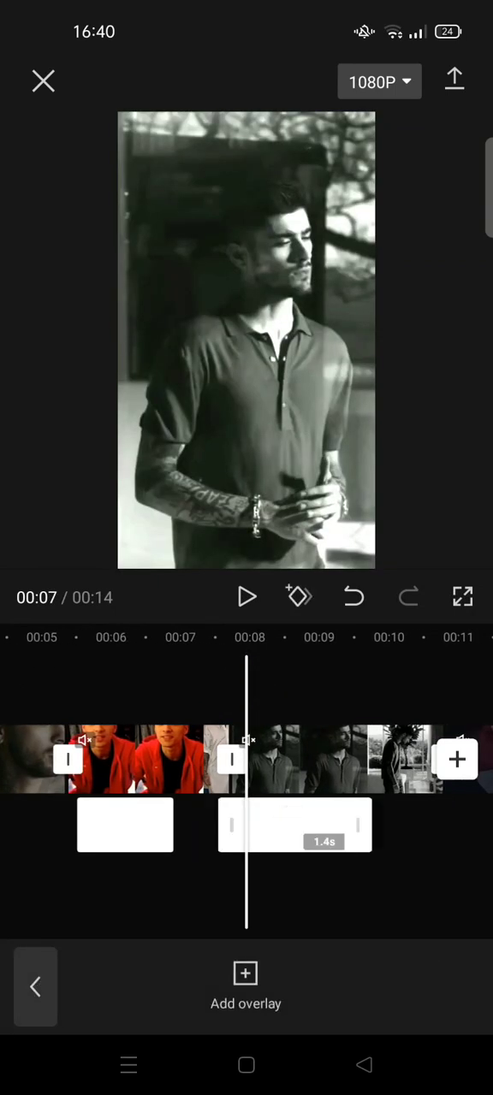
left_click(295, 824)
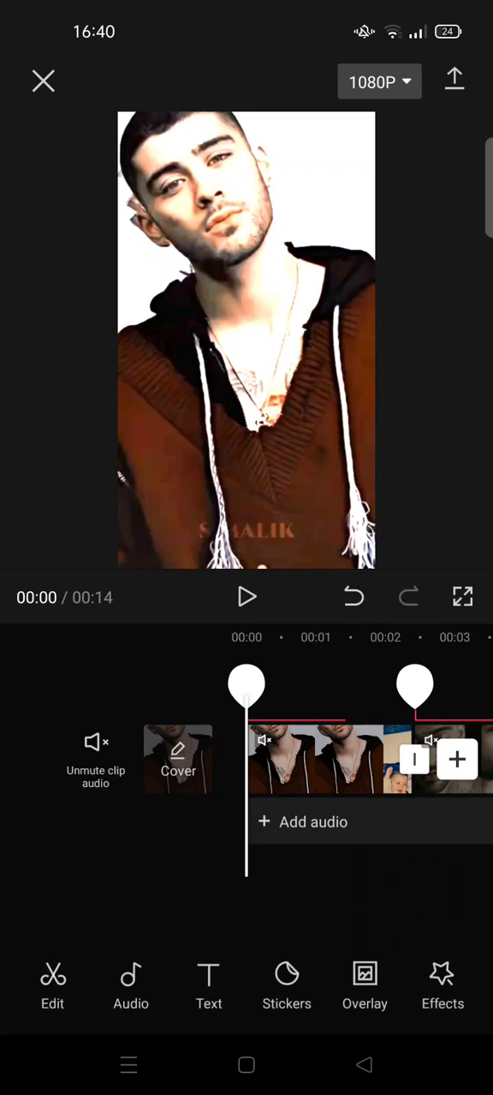
Exit the overlay toolbar back to the main editing tools
left_click(246, 597)
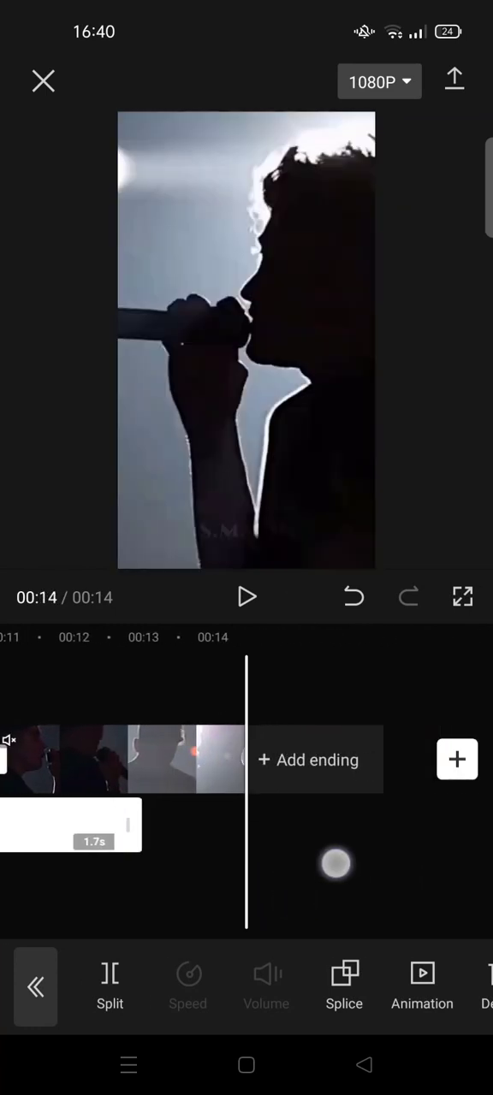
left_click(246, 595)
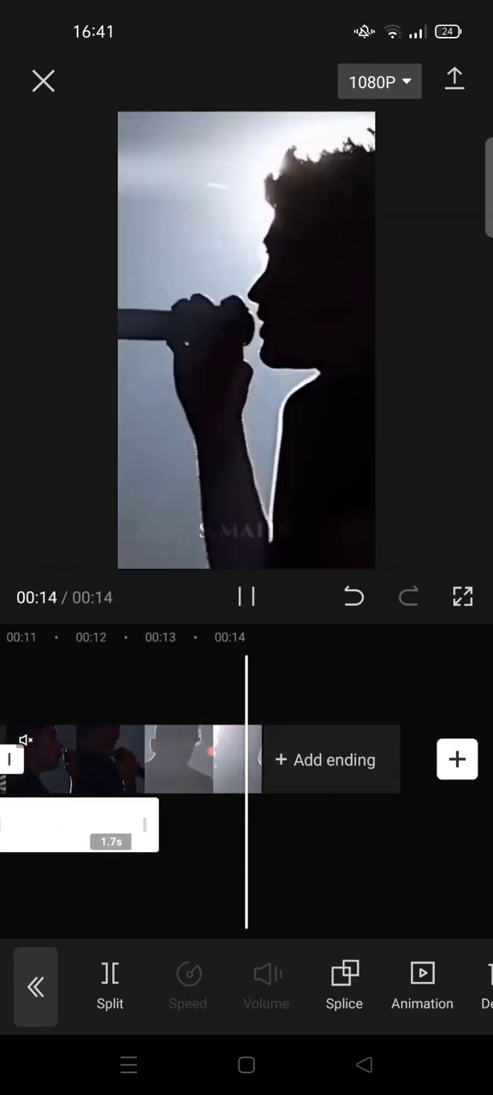
left_click(246, 597)
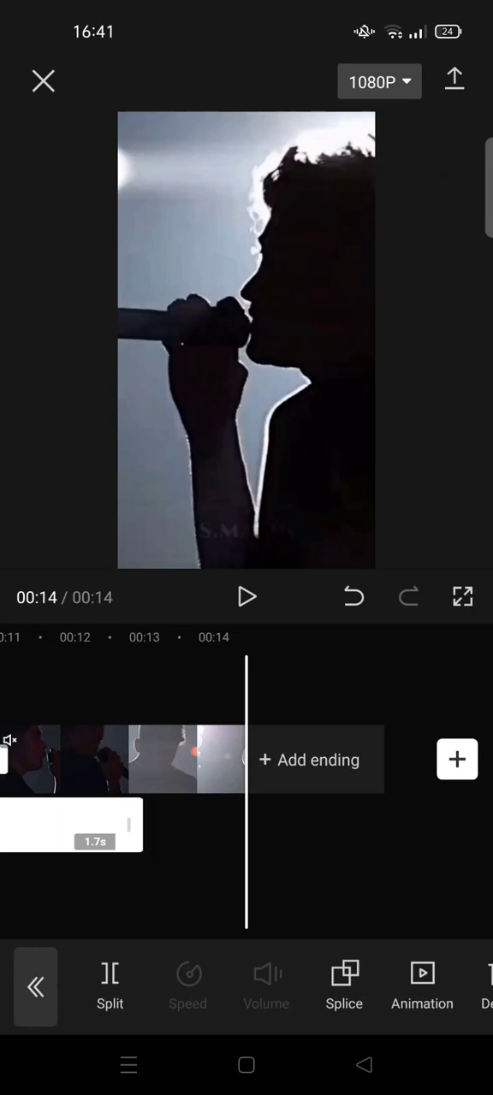